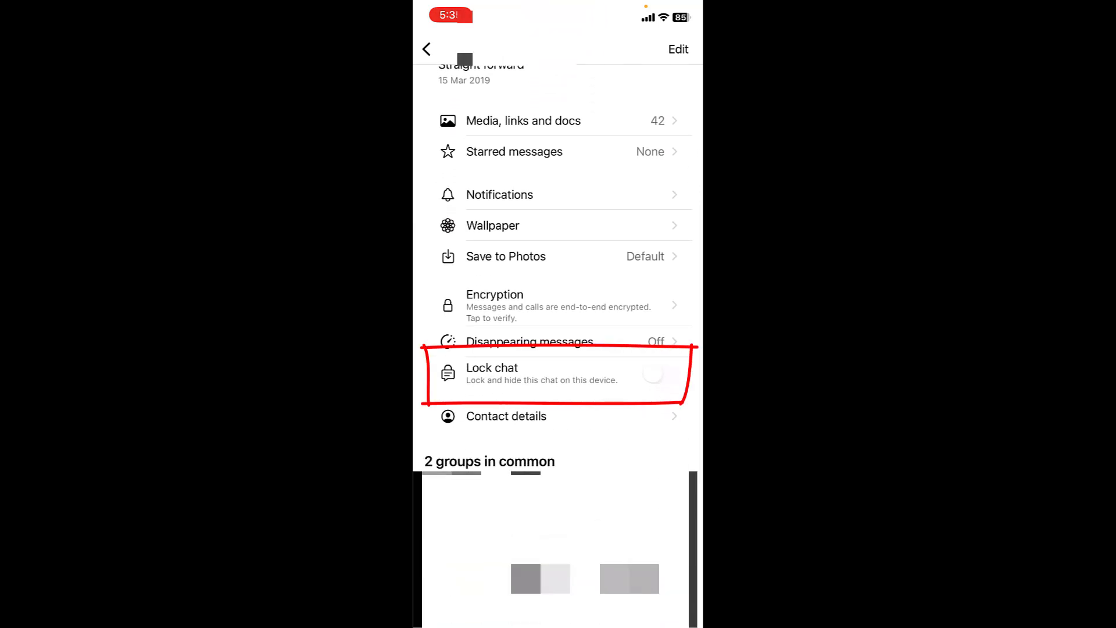
Switch on Lock chat for this conversation and verify with Face ID
left_click(651, 374)
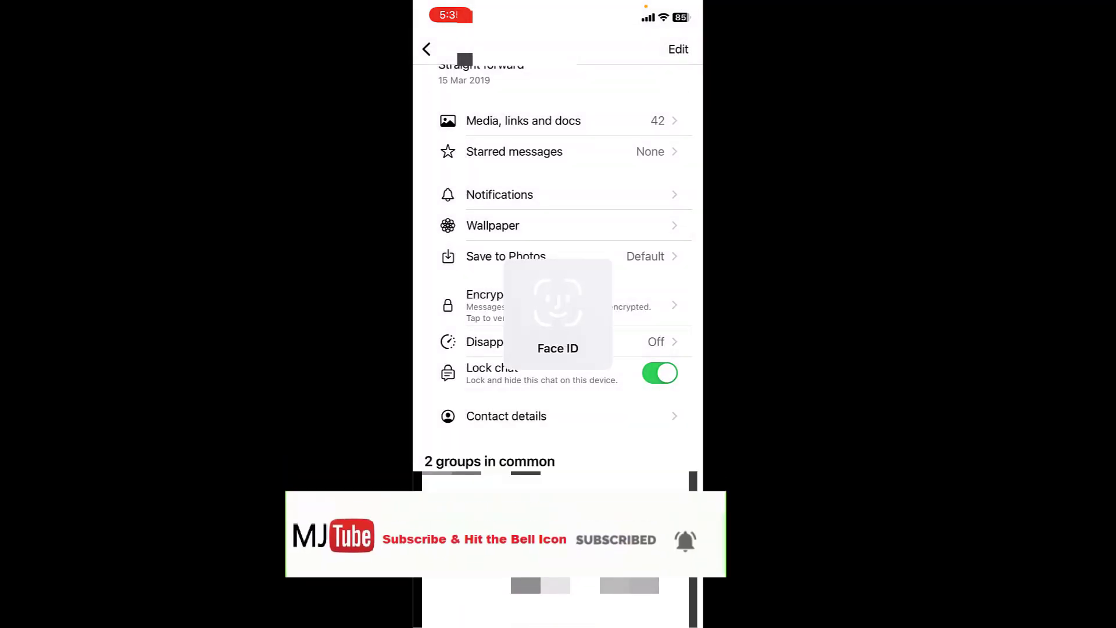
Go back to the Chats list, now showing a Locked chats row at the top
left_click(659, 372)
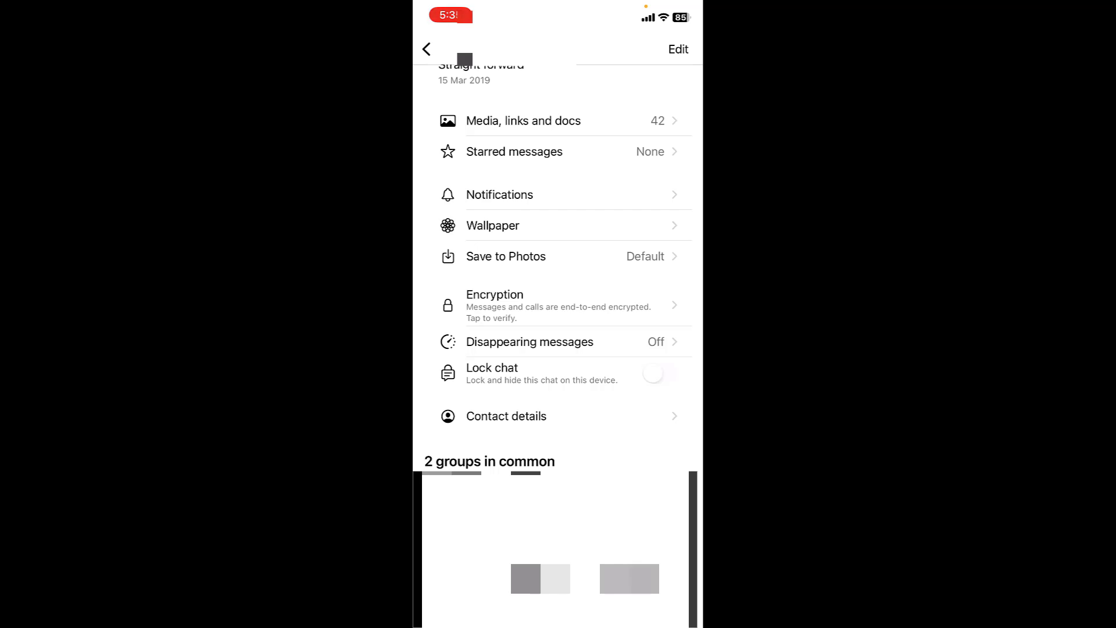
left_click(651, 374)
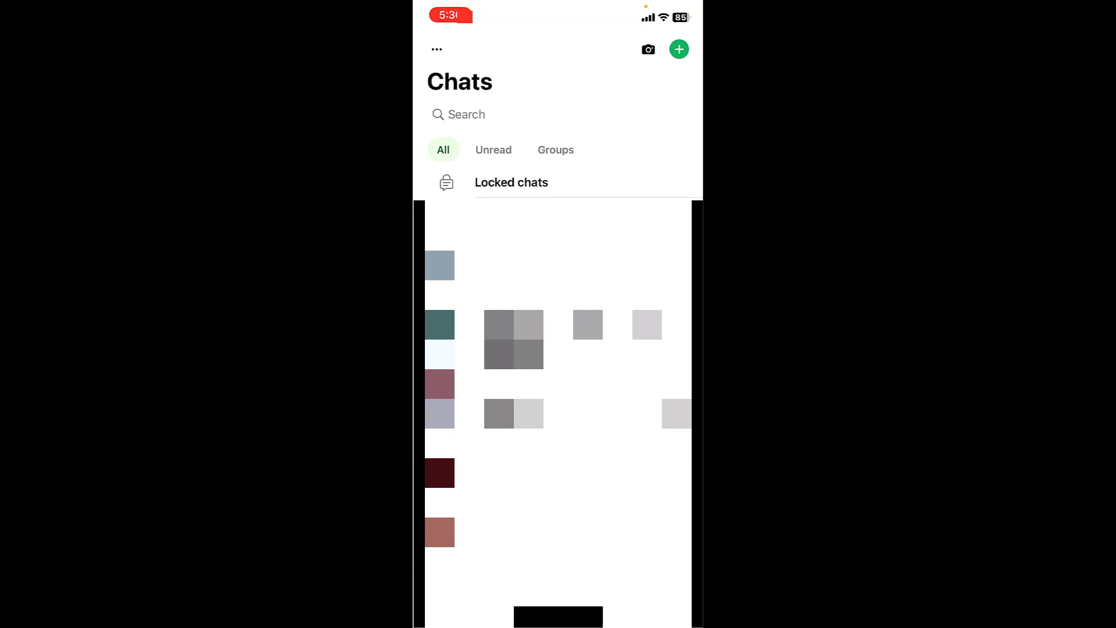
Open the Locked chats folder and scroll the hidden chat's info to the Lock chat toggle
left_click(511, 182)
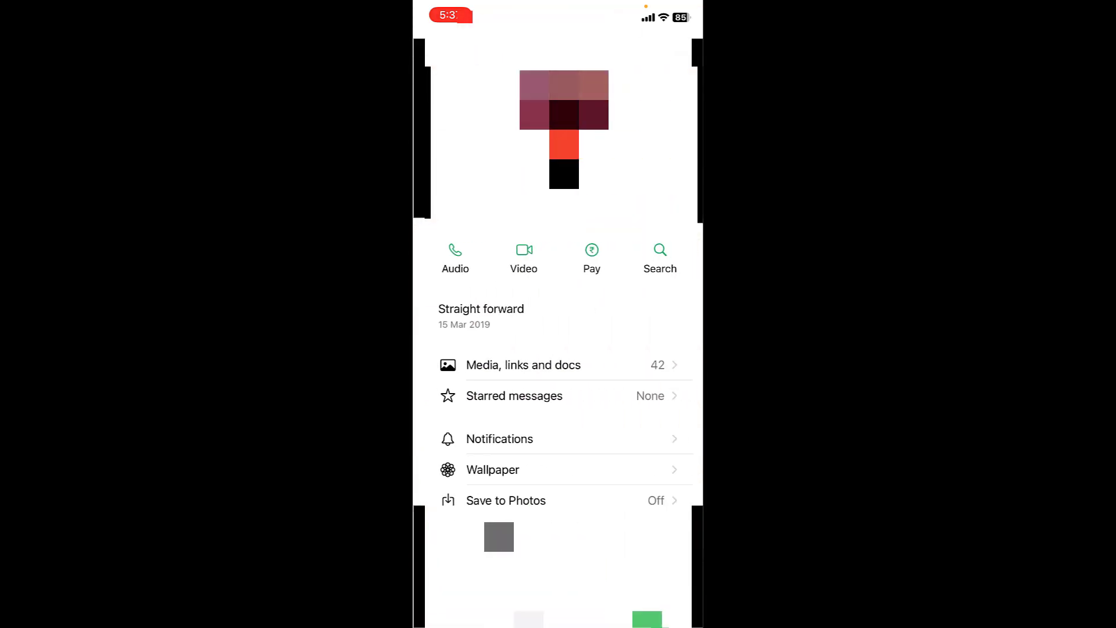
scroll("down", 3)
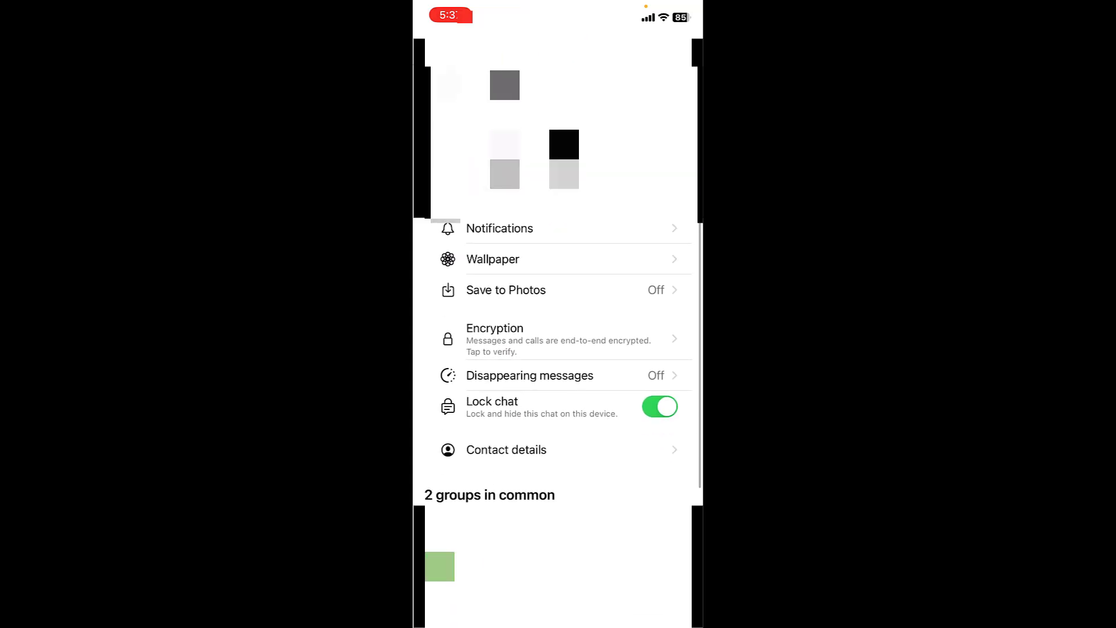